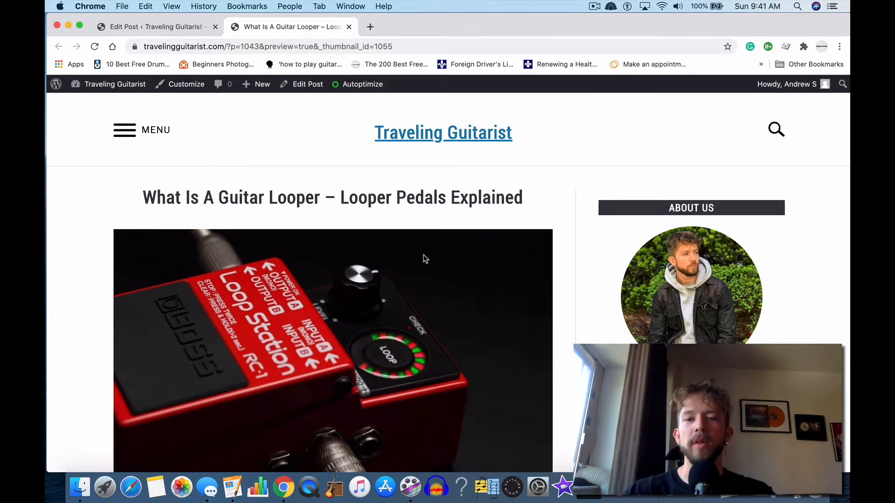
# Scroll the post preview past the Functions section into the Chord Progressions part
pyautogui.scroll(-3)
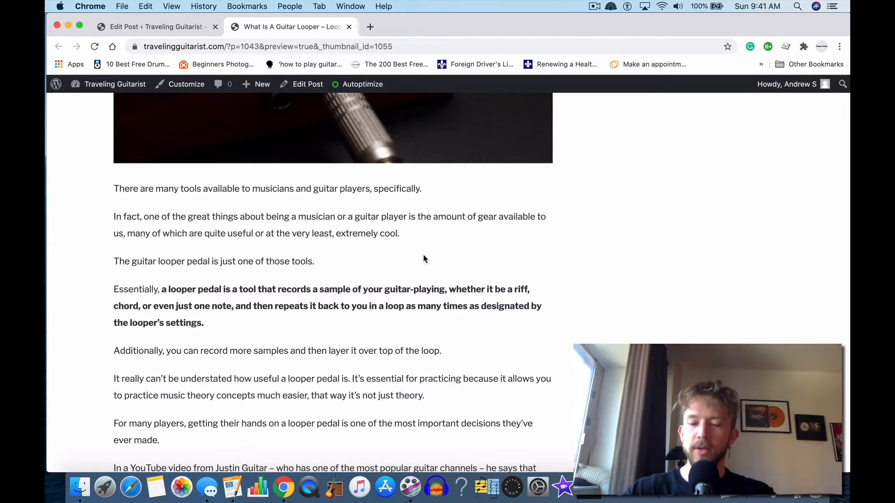
pyautogui.scroll(3)
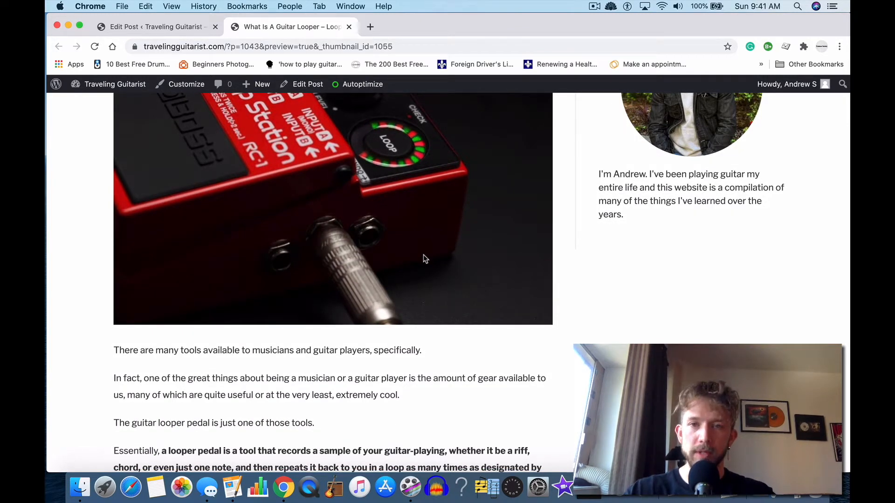
pyautogui.scroll(-3)
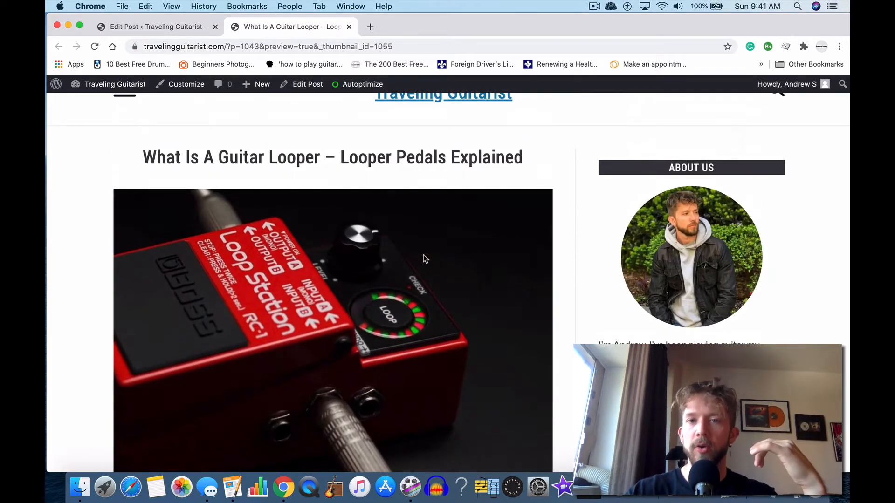
pyautogui.scroll(-3)
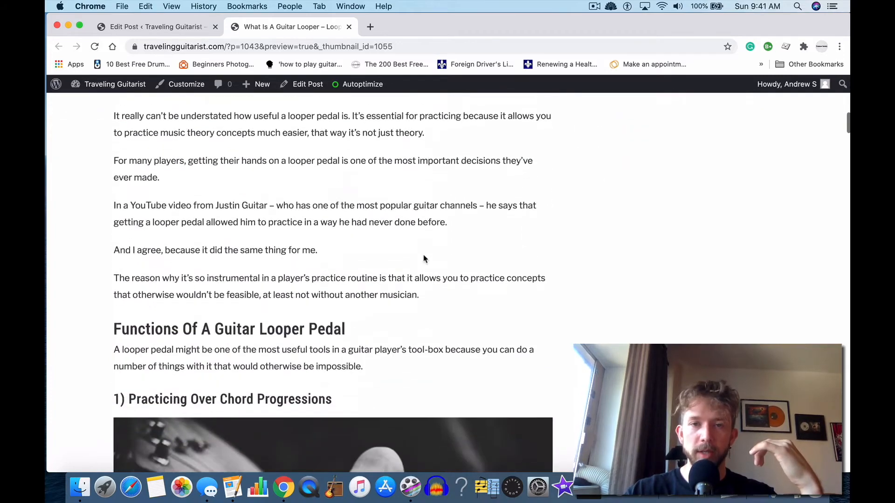
pyautogui.scroll(-3)
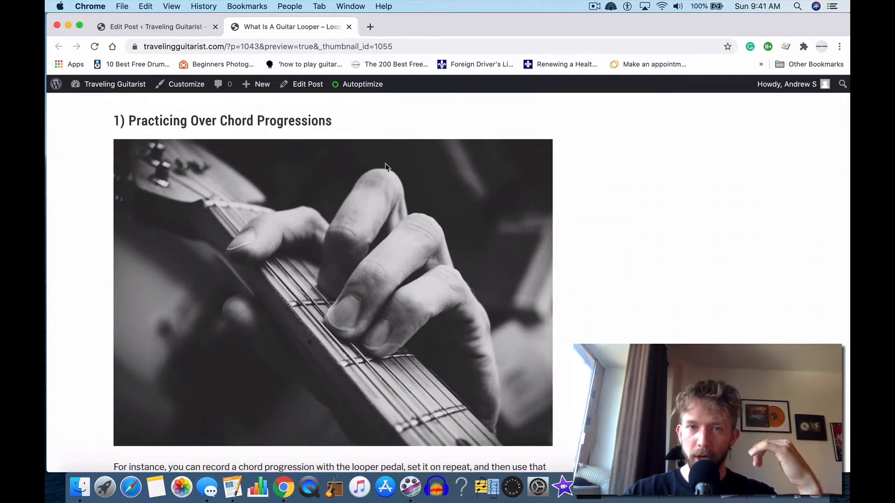
pyautogui.scroll(-3)
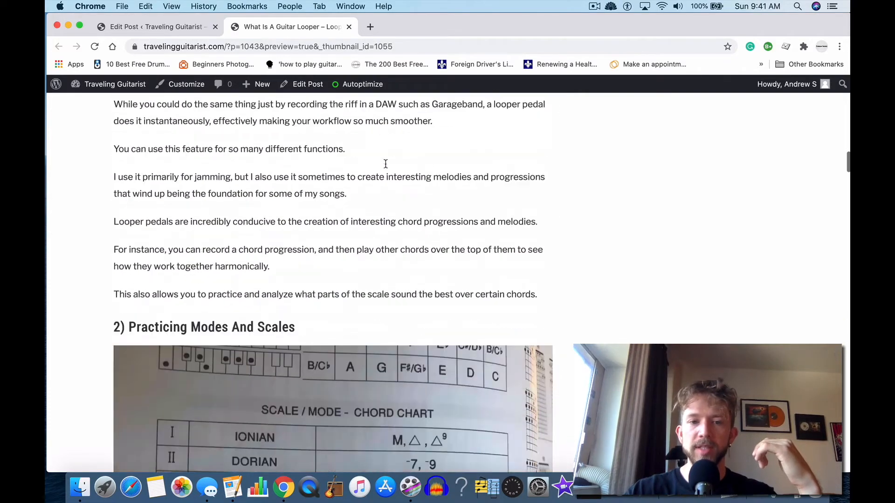
pyautogui.scroll(3)
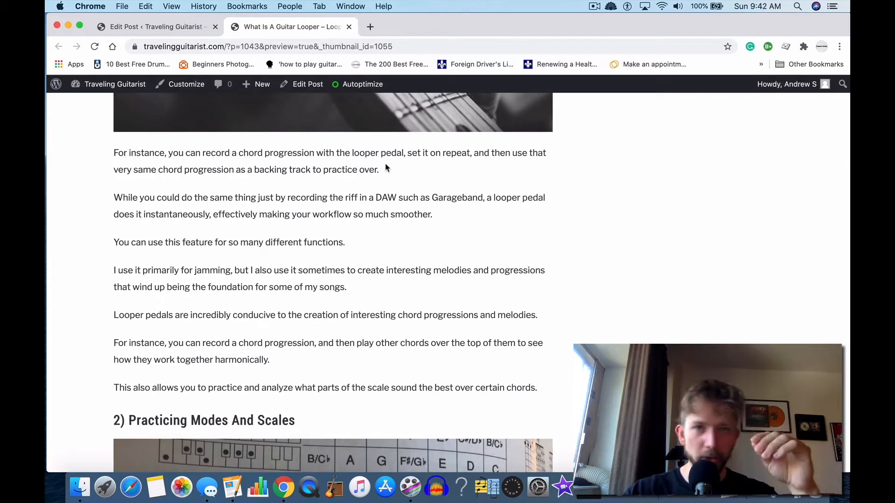
pyautogui.scroll(3)
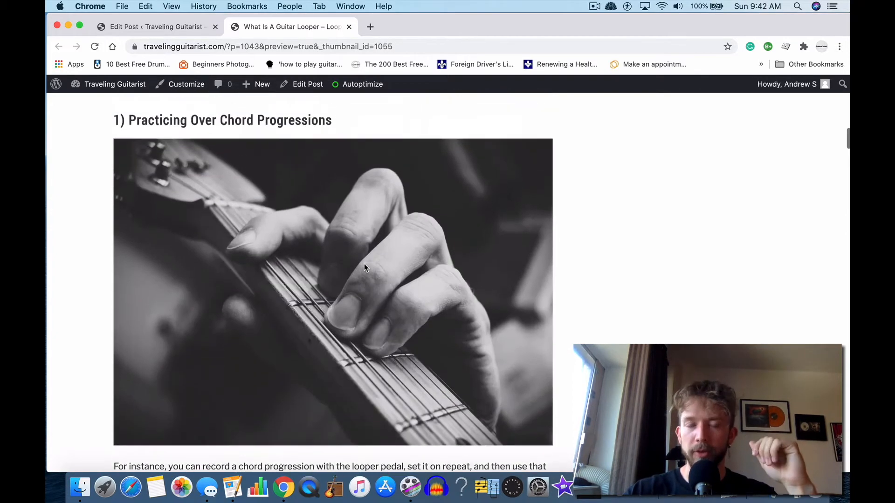
# Scroll on to the scale and mode chart image in the Practicing Modes And Scales section
pyautogui.scroll(-3)
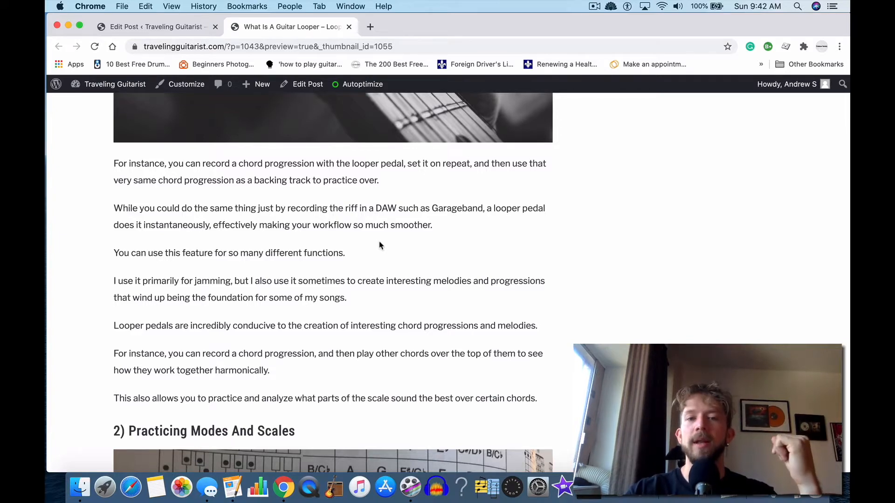
pyautogui.scroll(3)
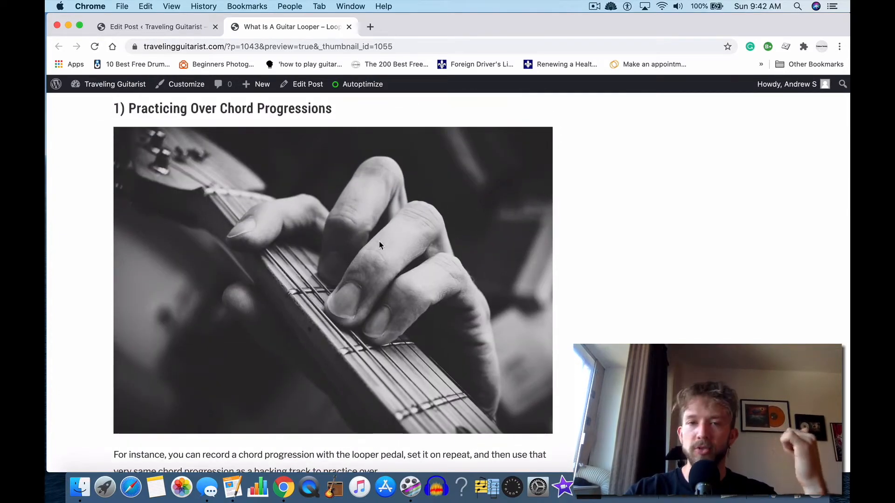
pyautogui.scroll(-3)
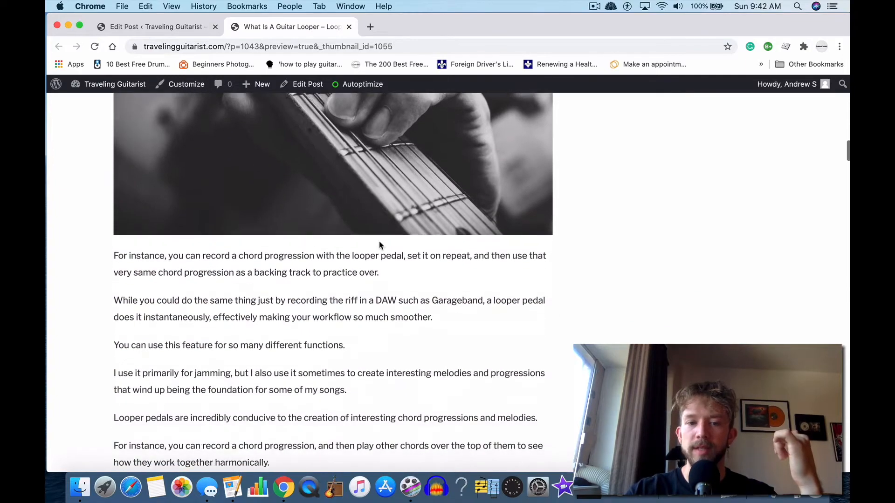
pyautogui.scroll(-3)
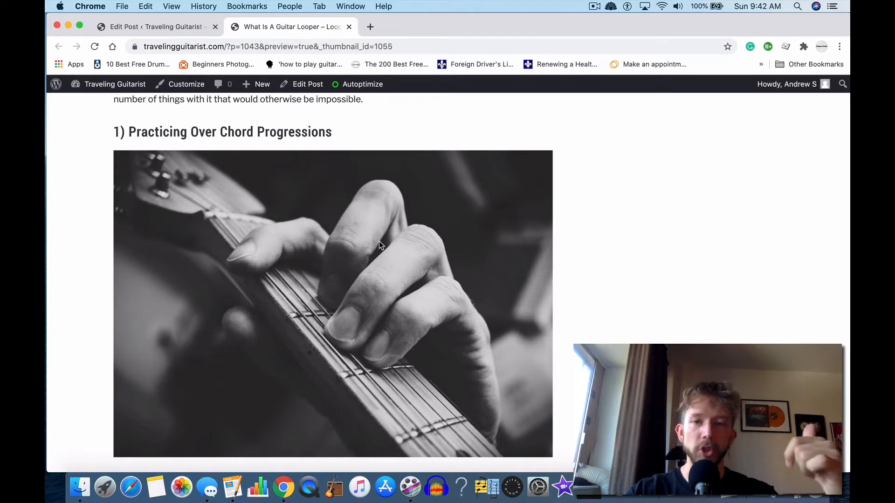
pyautogui.scroll(-3)
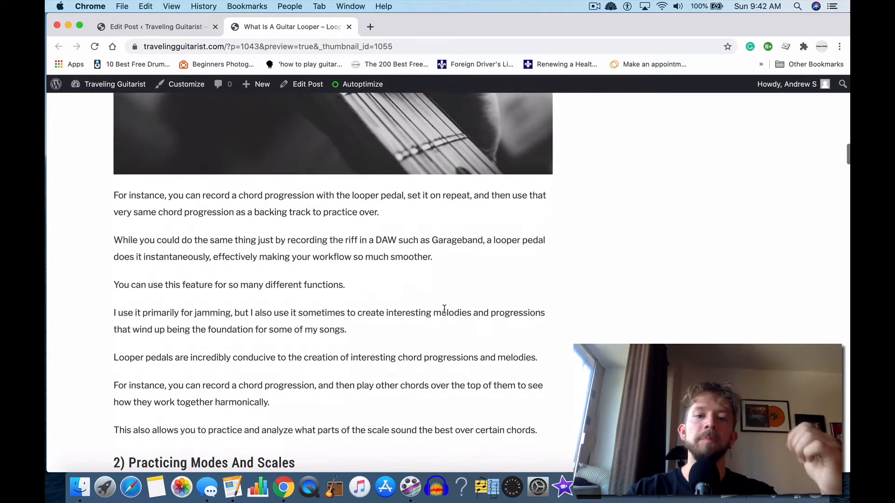
pyautogui.scroll(-3)
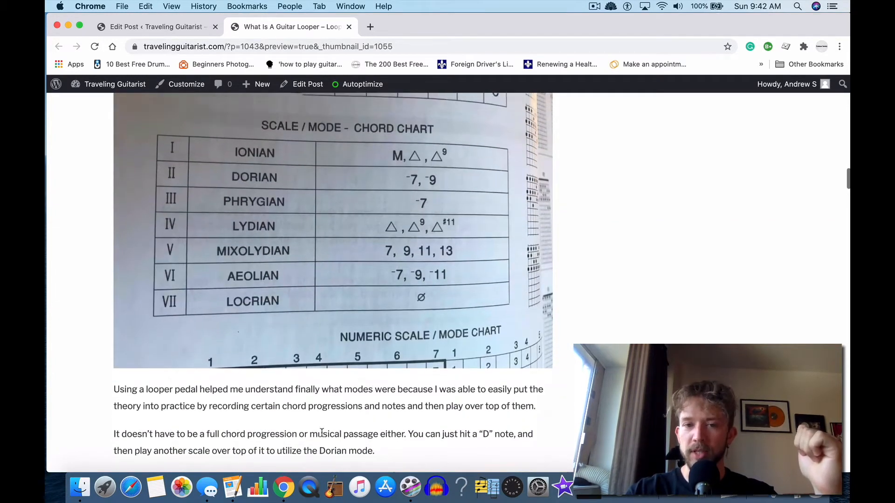
# Scroll past the Dorian mode paragraphs to the '3) For Practicing Improvisation' heading and photo
pyautogui.scroll(3)
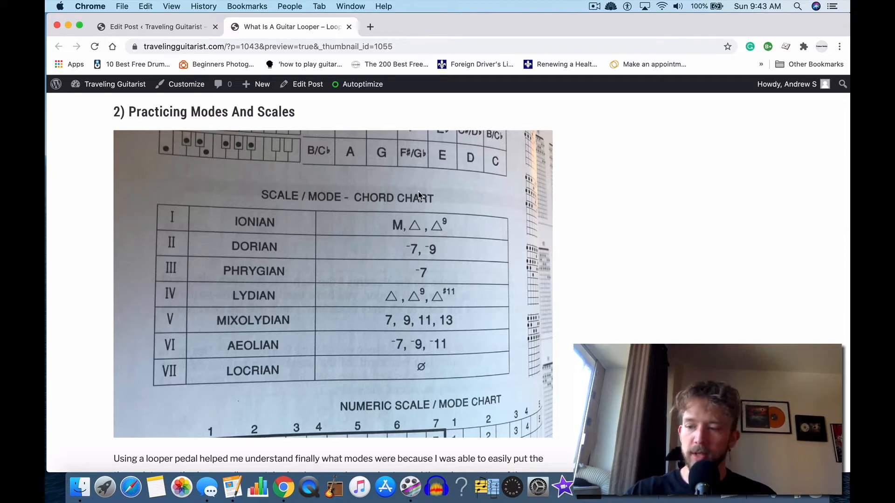
pyautogui.moveTo(416, 178)
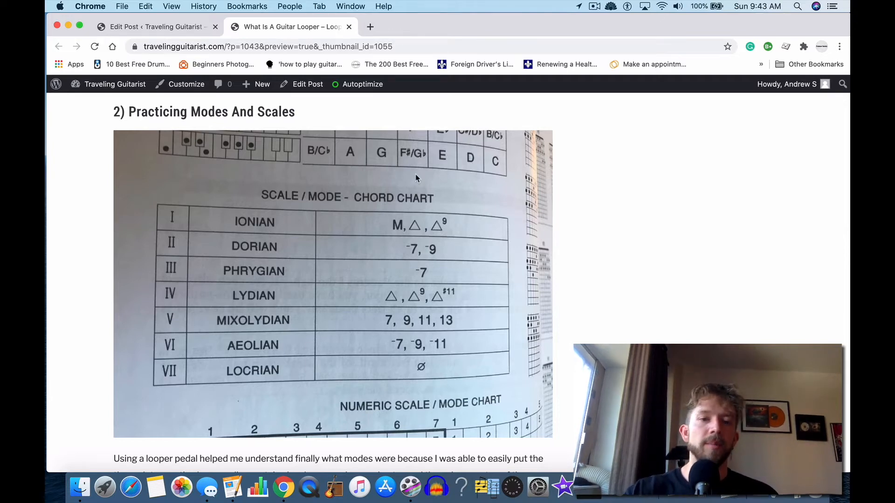
pyautogui.scroll(-3)
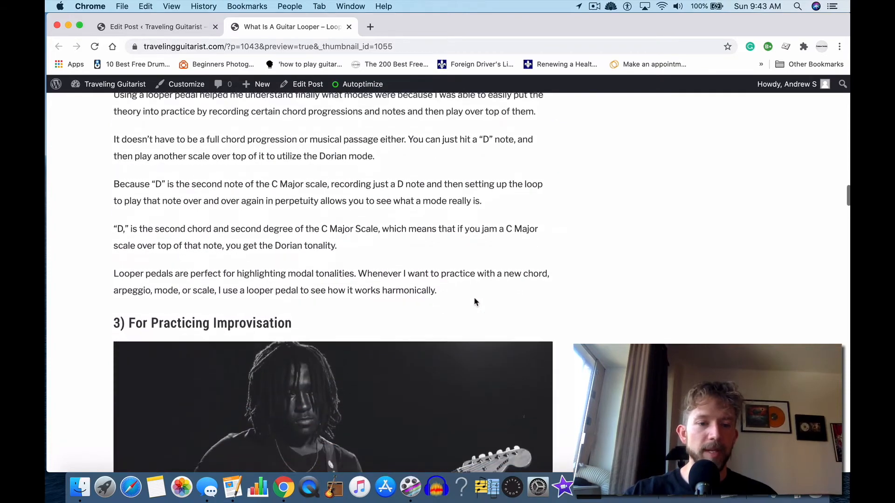
# Scroll through the improvisation paragraphs to the '4) Practicing Harmonies' heading and orchestra photo
pyautogui.scroll(-3)
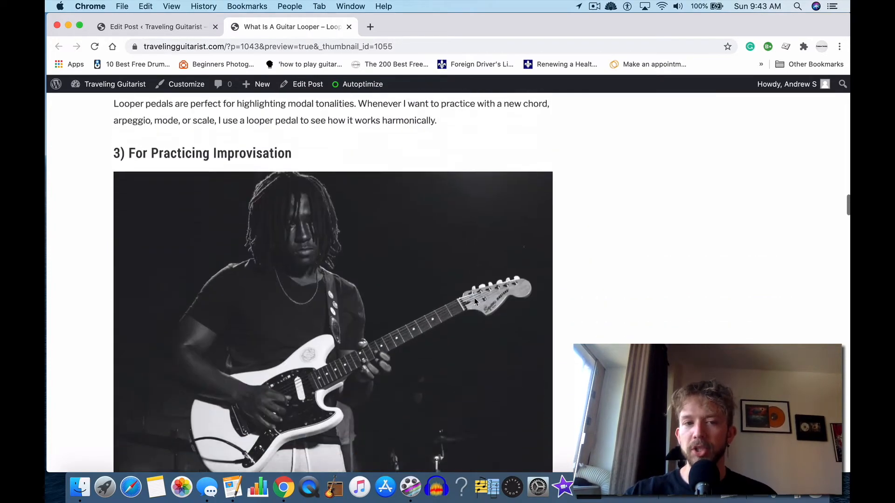
pyautogui.scroll(-3)
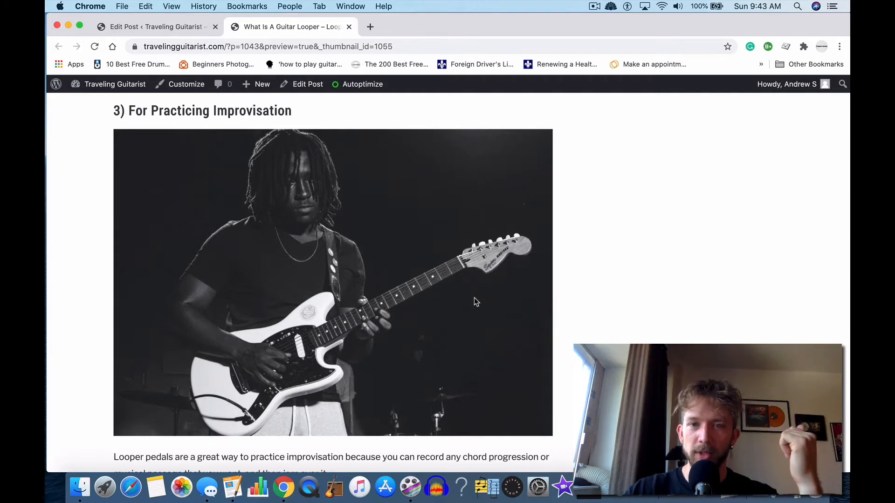
pyautogui.scroll(-3)
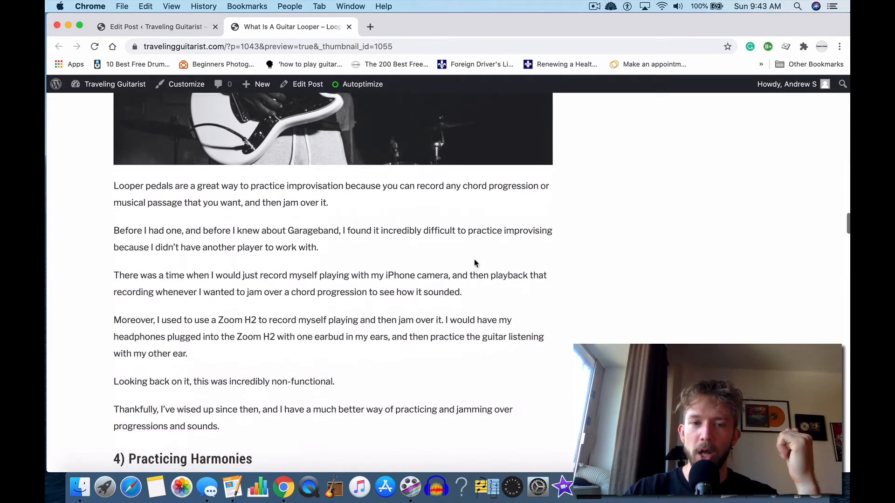
pyautogui.scroll(-3)
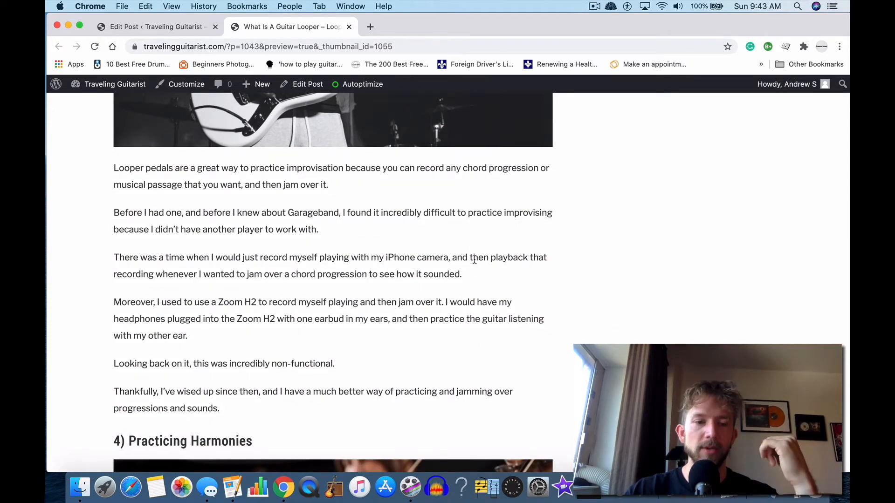
pyautogui.scroll(-3)
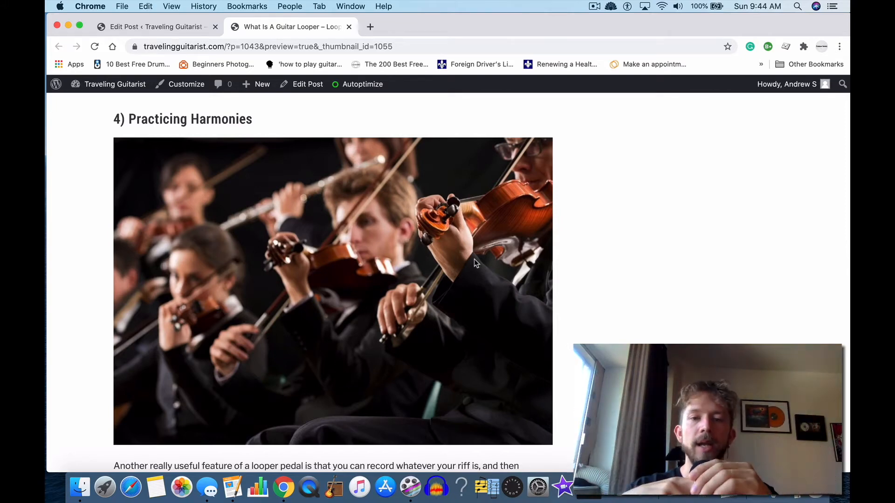
# Scroll past the Live Performances paragraphs to the '6) Can Be Used As A Metronome' heading
pyautogui.scroll(-3)
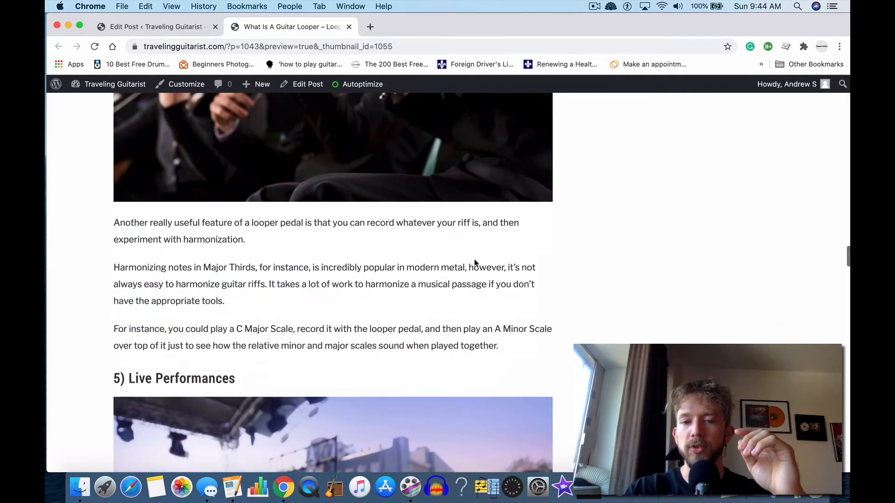
pyautogui.scroll(3)
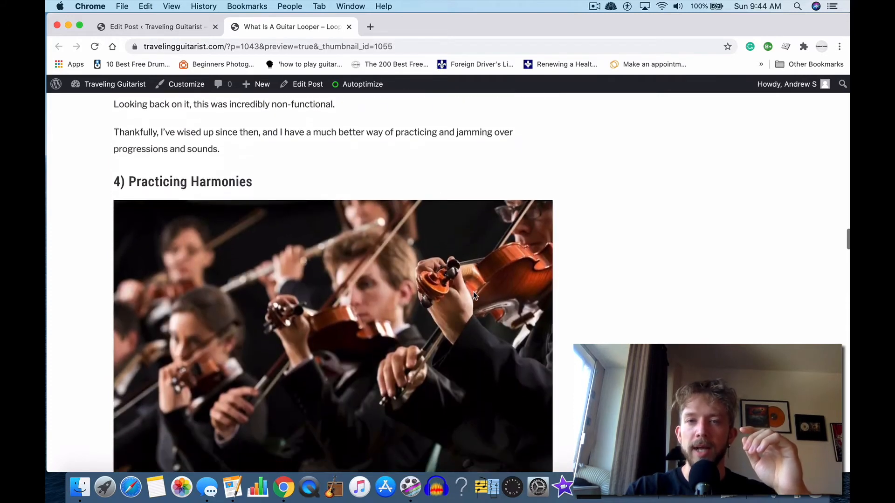
pyautogui.scroll(-3)
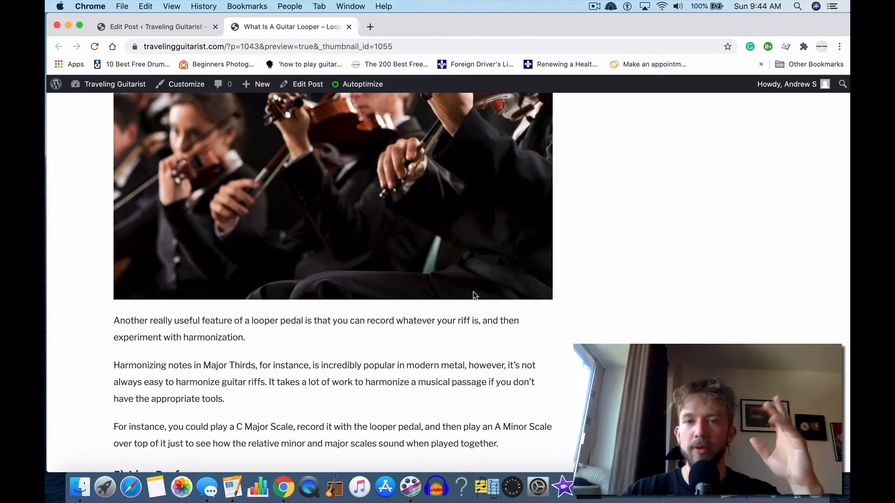
pyautogui.scroll(-3)
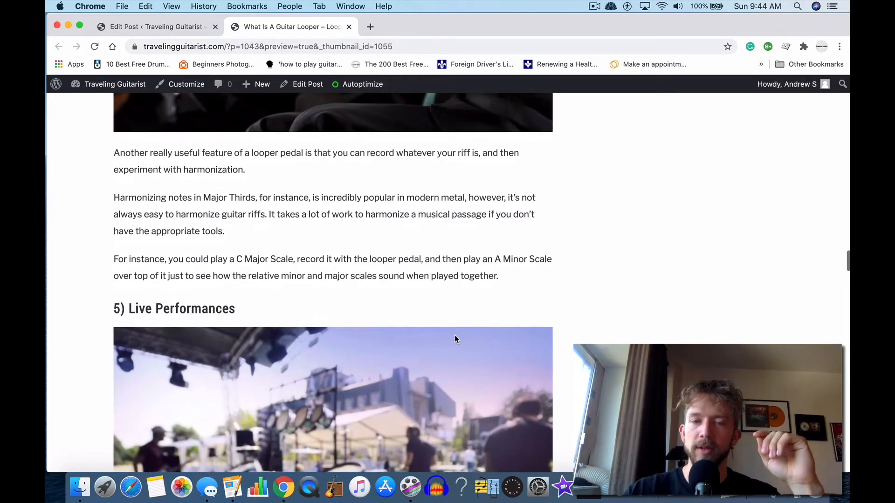
pyautogui.scroll(-3)
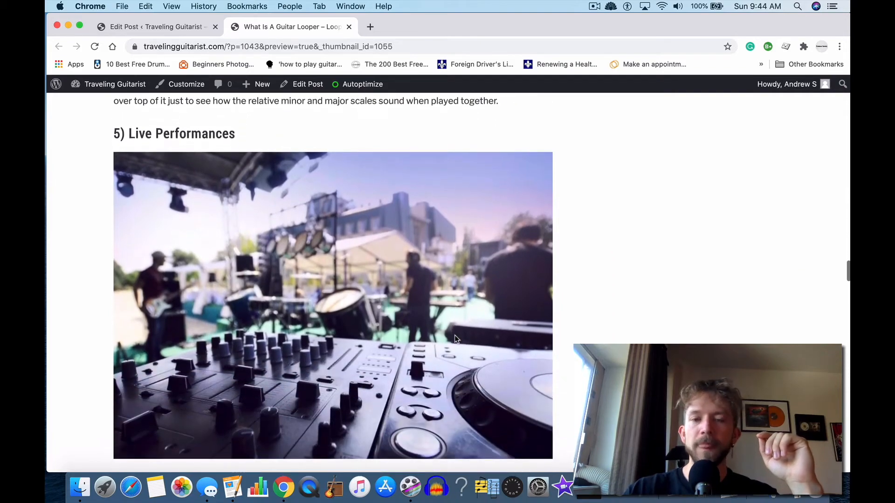
pyautogui.scroll(-3)
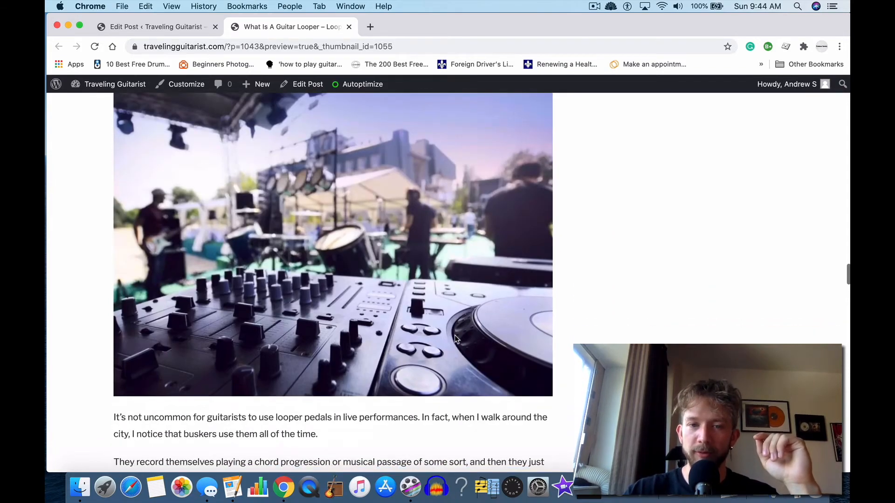
pyautogui.scroll(-3)
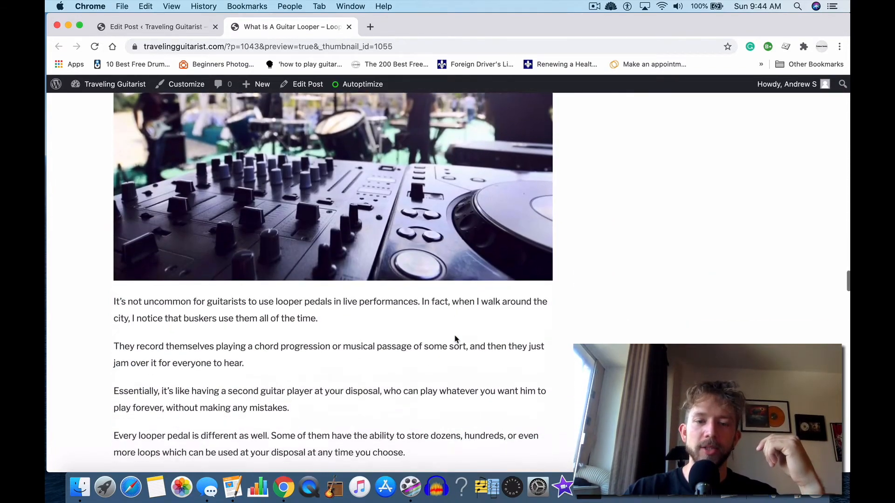
pyautogui.scroll(-3)
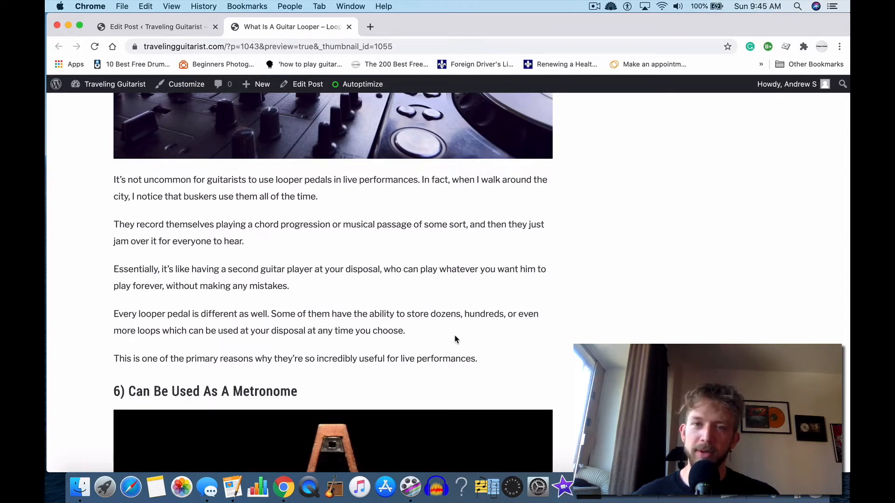
# Scroll so the metronome photo under heading 6 fills the view
pyautogui.scroll(3)
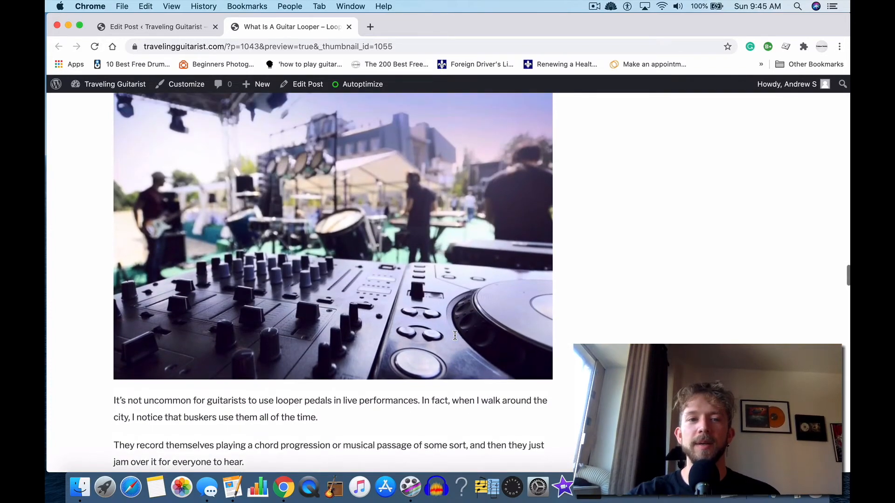
pyautogui.scroll(-3)
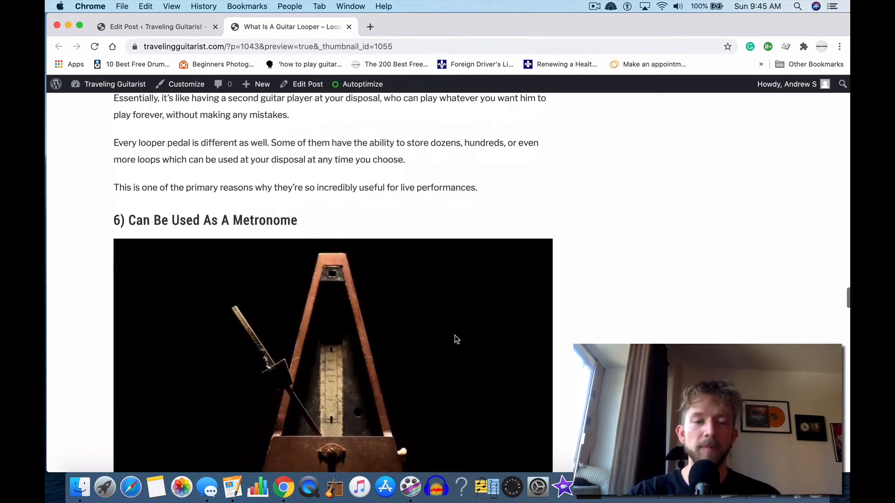
pyautogui.scroll(-3)
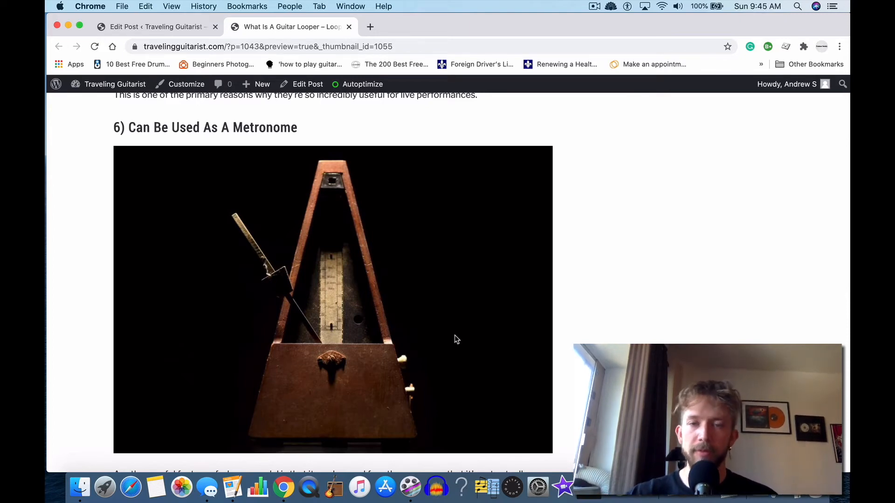
# Scroll to the '7) Interval Training' heading with its music staff image
pyautogui.scroll(-3)
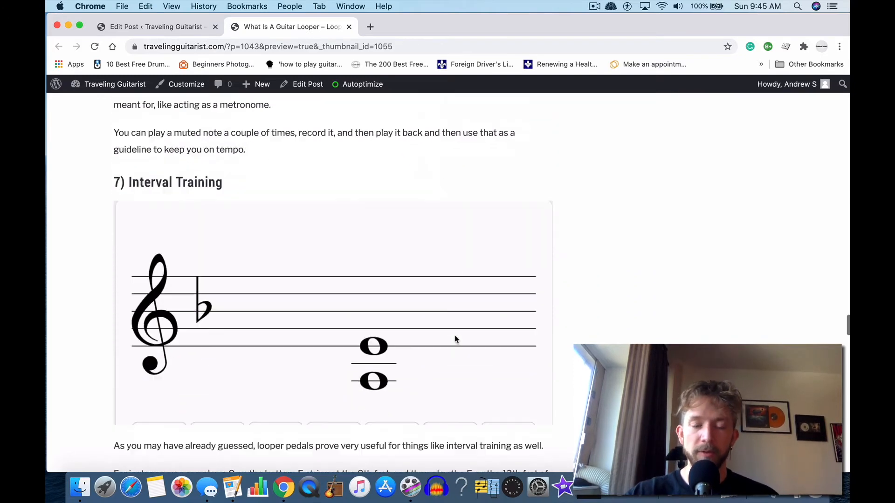
pyautogui.scroll(-3)
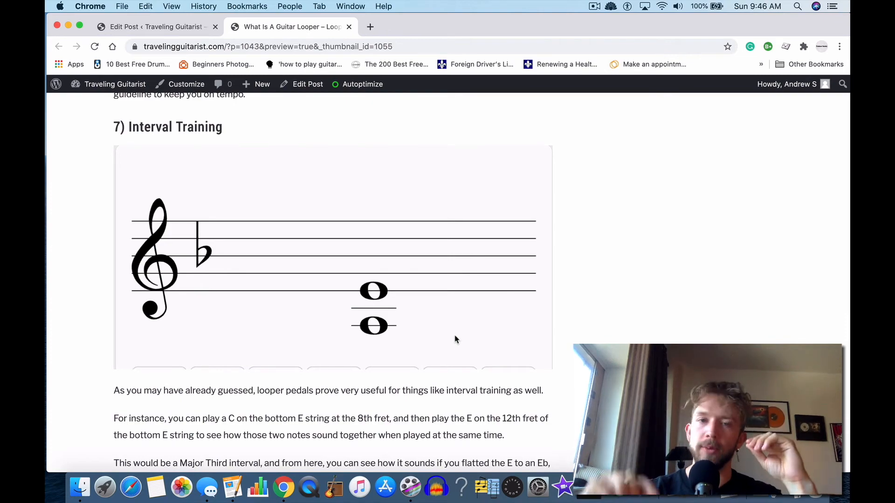
# Scroll through sections 8 and 9, briefly reaching Reverse Playback, and settle on '8) Increases Creative Flow' with its pedal photo
pyautogui.scroll(-3)
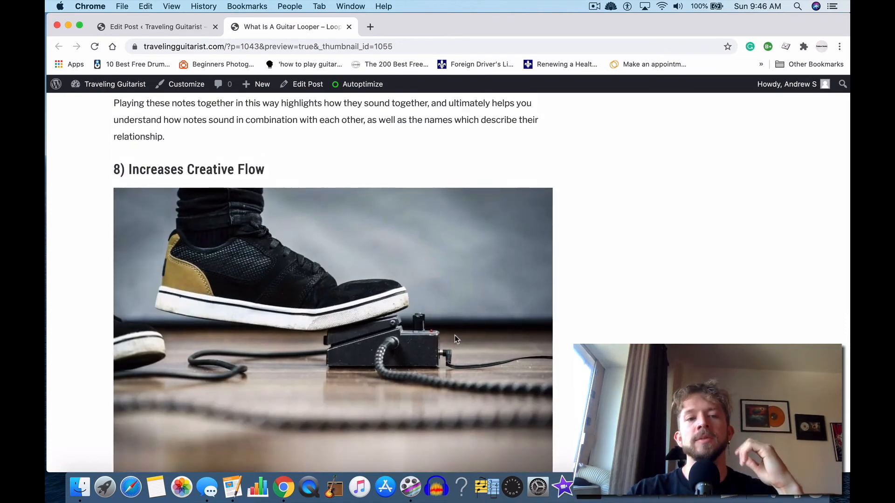
pyautogui.scroll(-3)
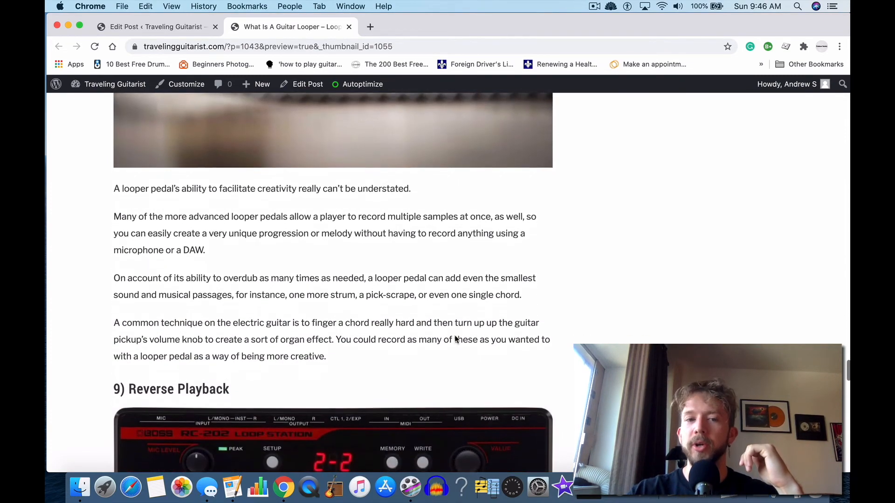
pyautogui.scroll(3)
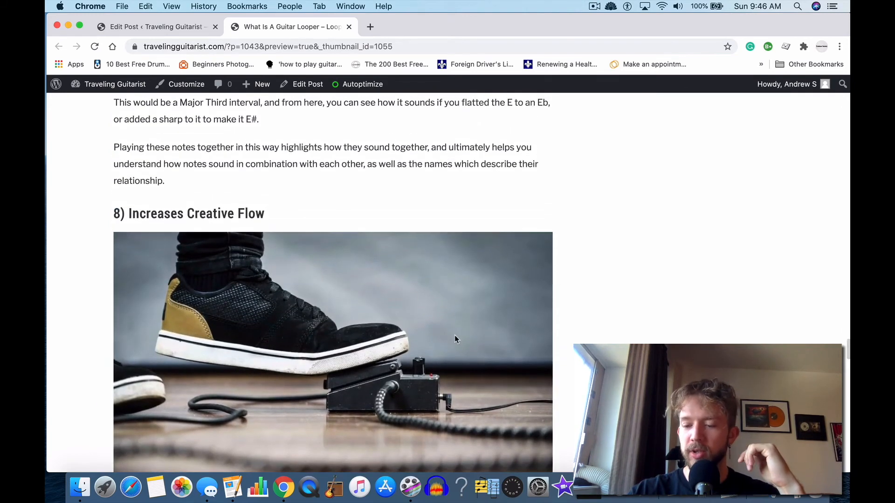
pyautogui.scroll(-3)
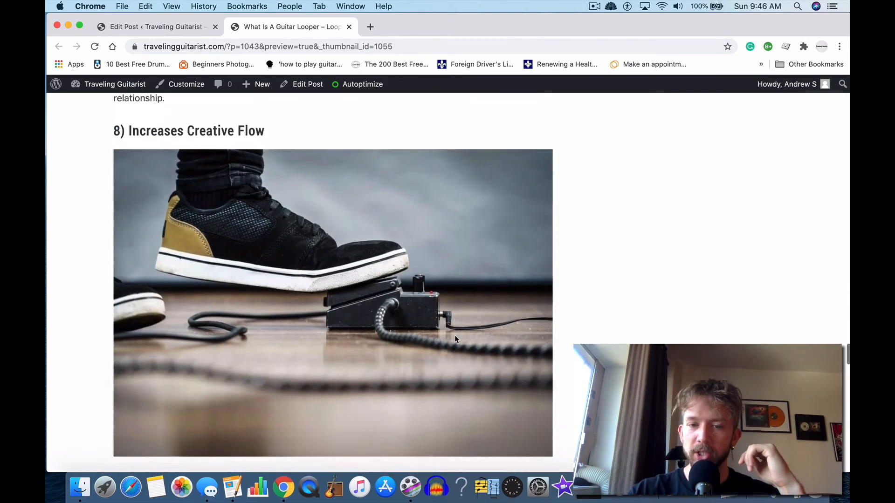
pyautogui.scroll(-3)
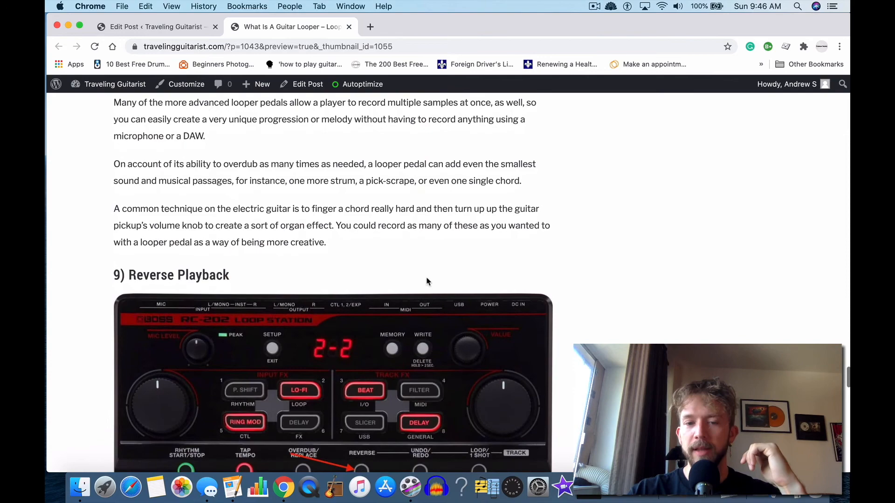
pyautogui.scroll(3)
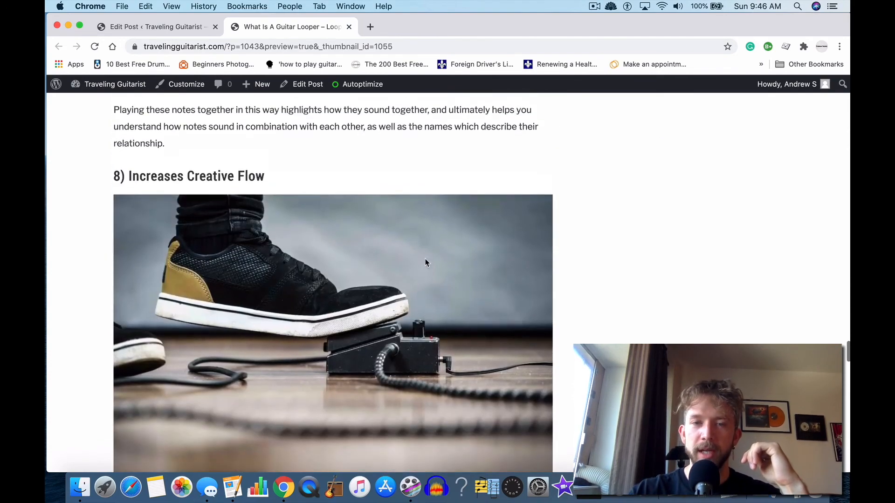
pyautogui.scroll(-3)
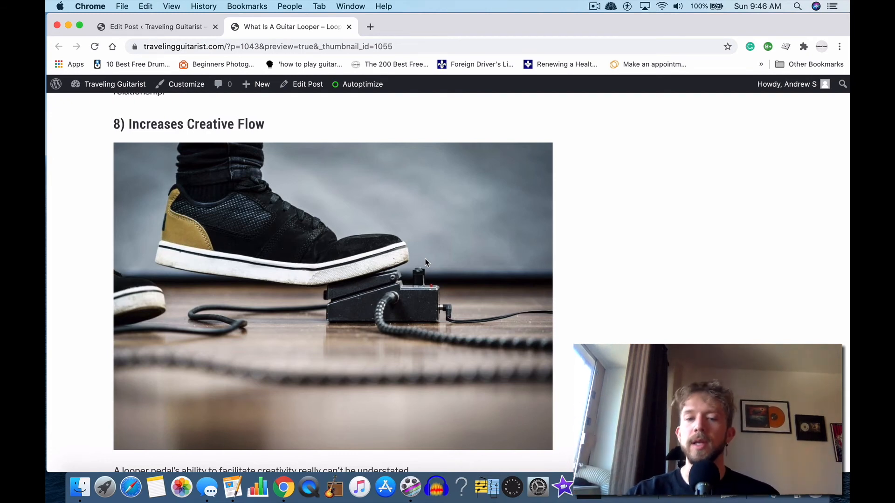
# Scroll down into the looper-pedal types section toward the Boss RC-3 paragraph
pyautogui.scroll(-3)
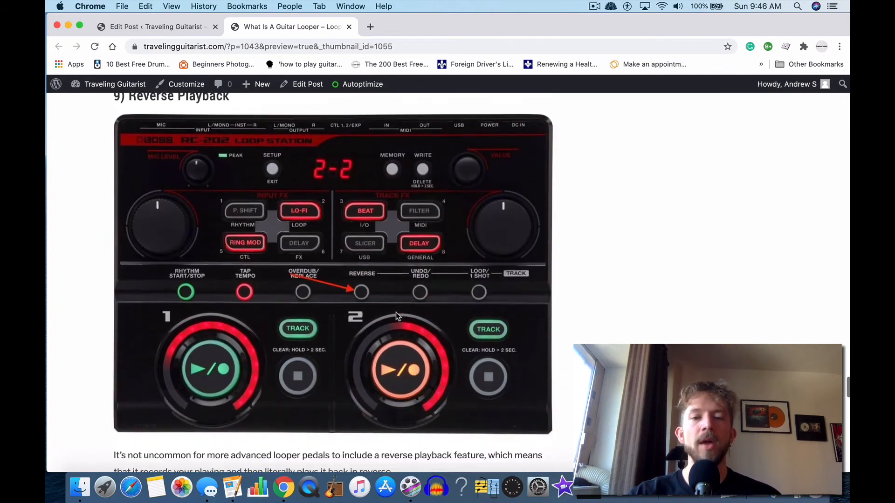
pyautogui.scroll(-3)
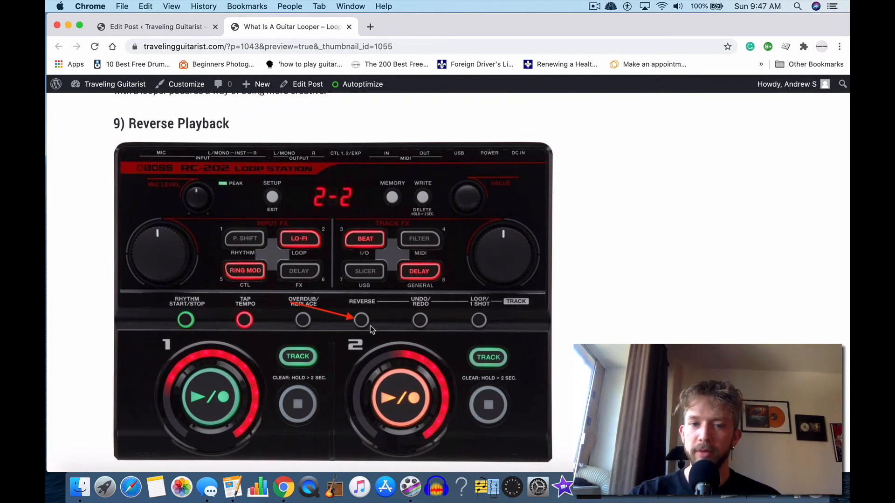
pyautogui.scroll(-3)
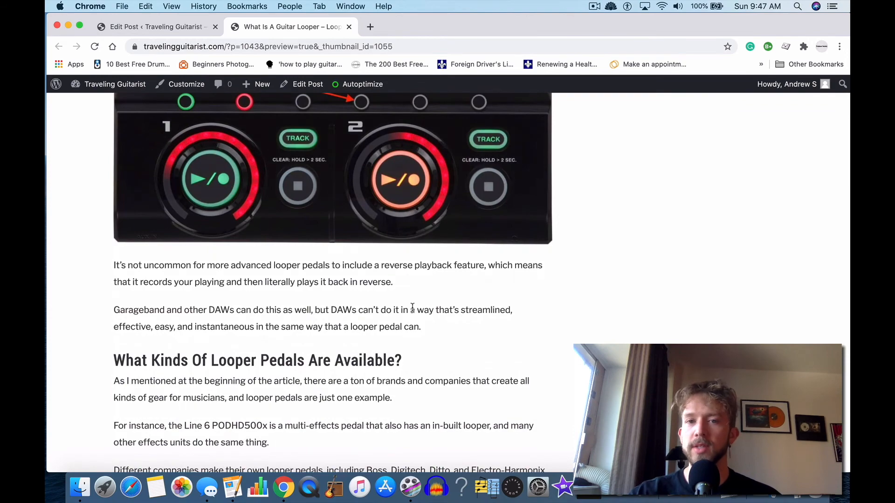
pyautogui.scroll(-3)
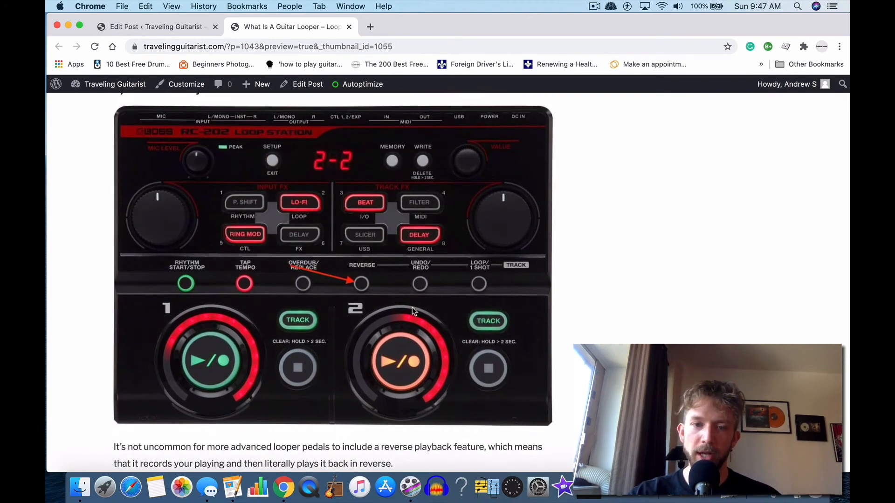
pyautogui.scroll(3)
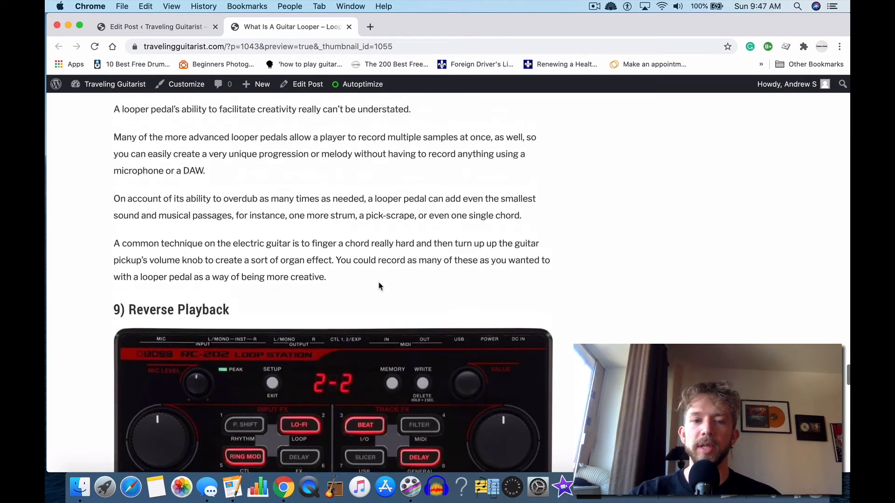
pyautogui.scroll(-3)
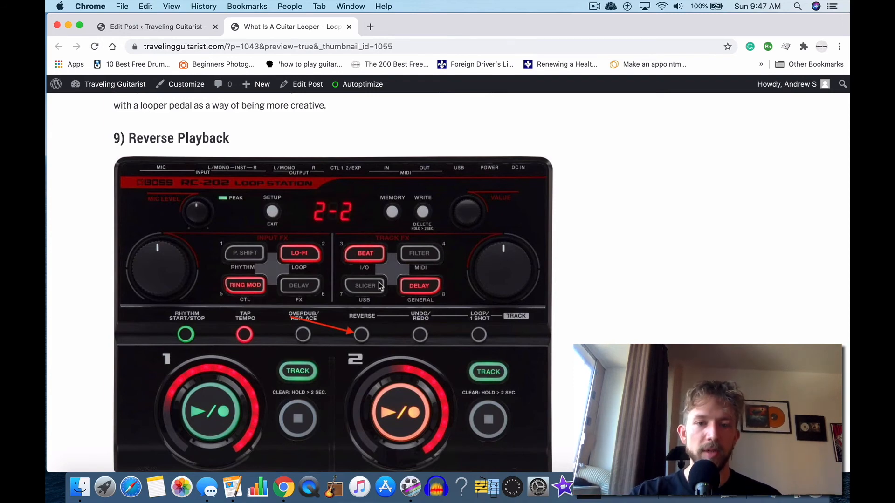
# Reach the Boss RC-3 Loop Station paragraph and open its Amazon price link in a new tab
pyautogui.scroll(-3)
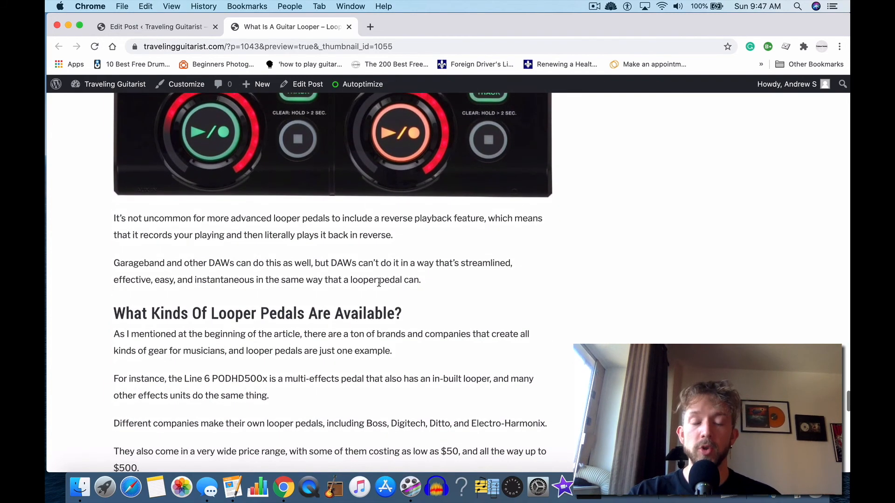
pyautogui.scroll(-3)
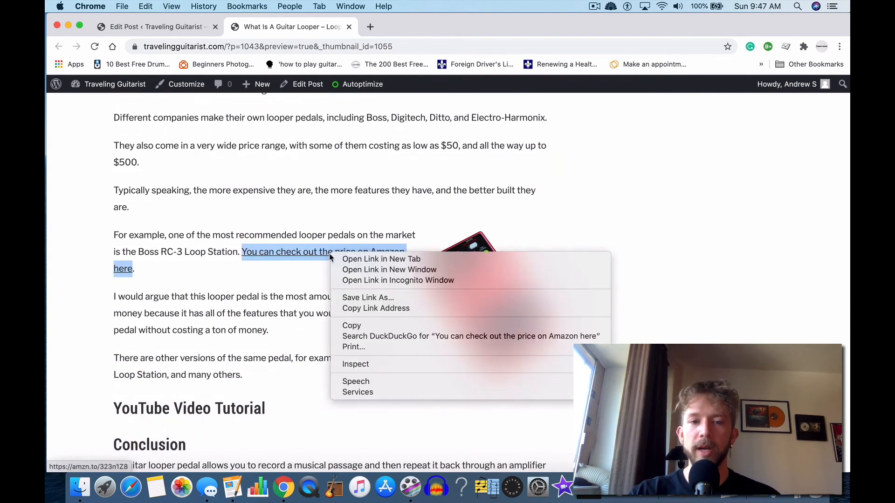
pyautogui.click(380, 258)
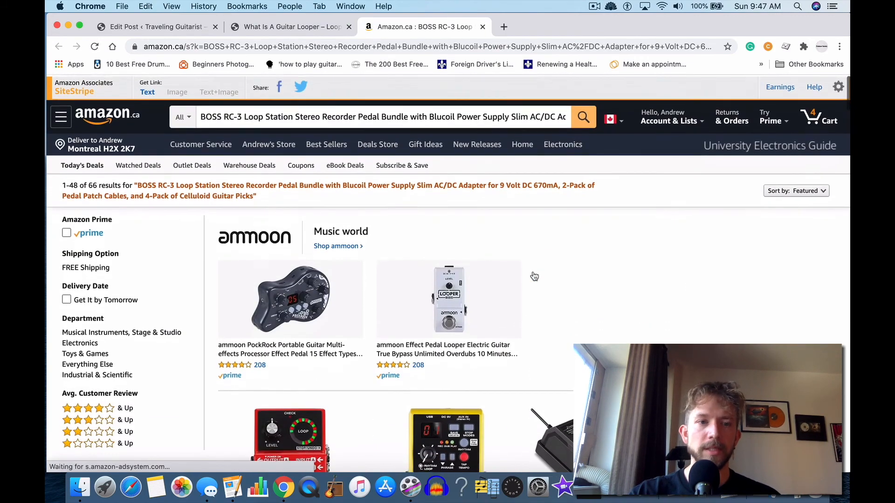
# Scroll the Amazon.ca looper pedal results, then return to the 'What Is A Guitar Looper' preview tab
pyautogui.scroll(-3)
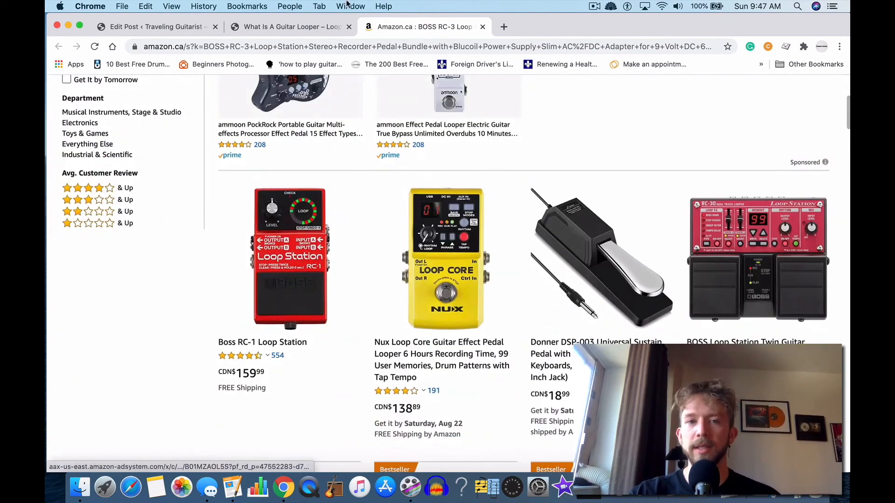
pyautogui.click(288, 26)
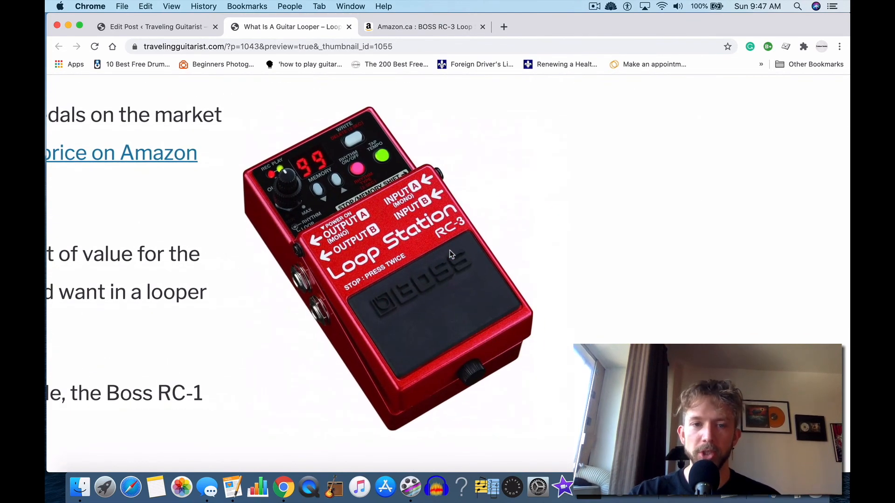
# Scroll back to the top of the preview showing the title and Boss RC-1 photo
pyautogui.scroll(-3)
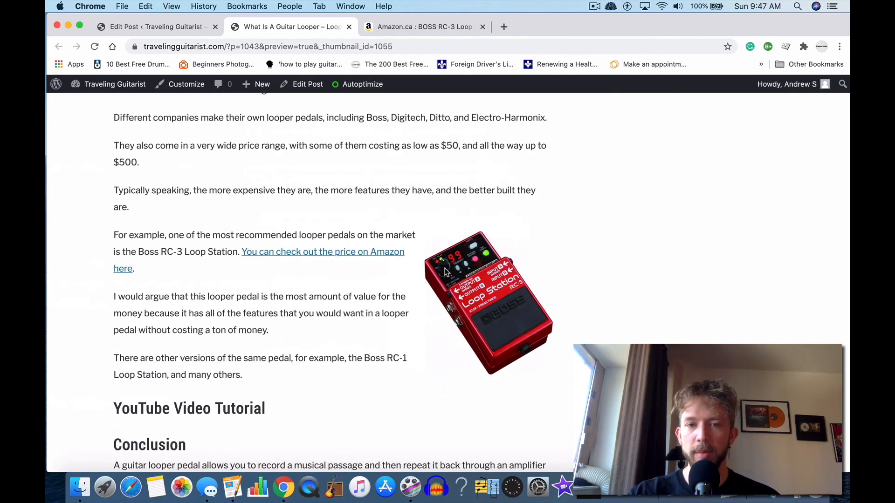
pyautogui.scroll(-3)
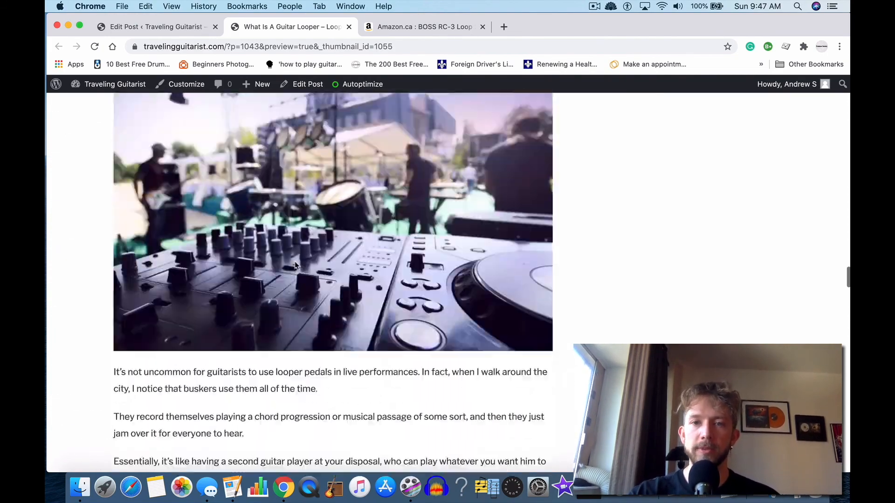
pyautogui.scroll(3)
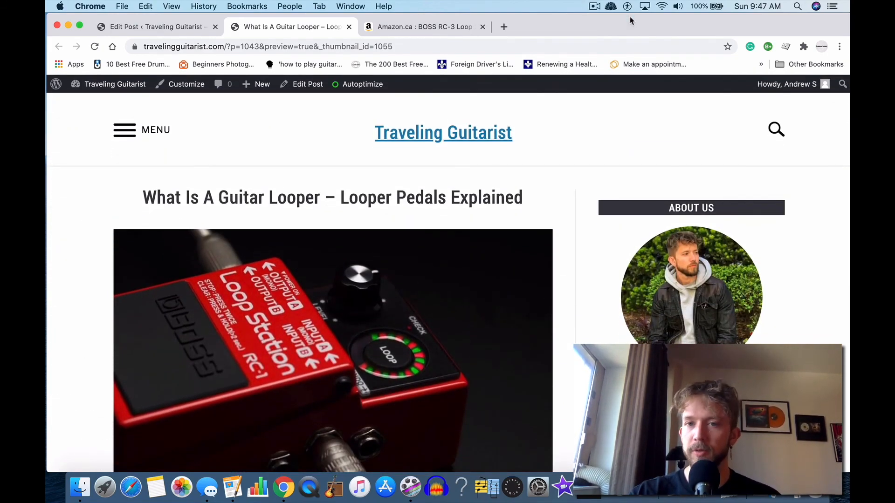